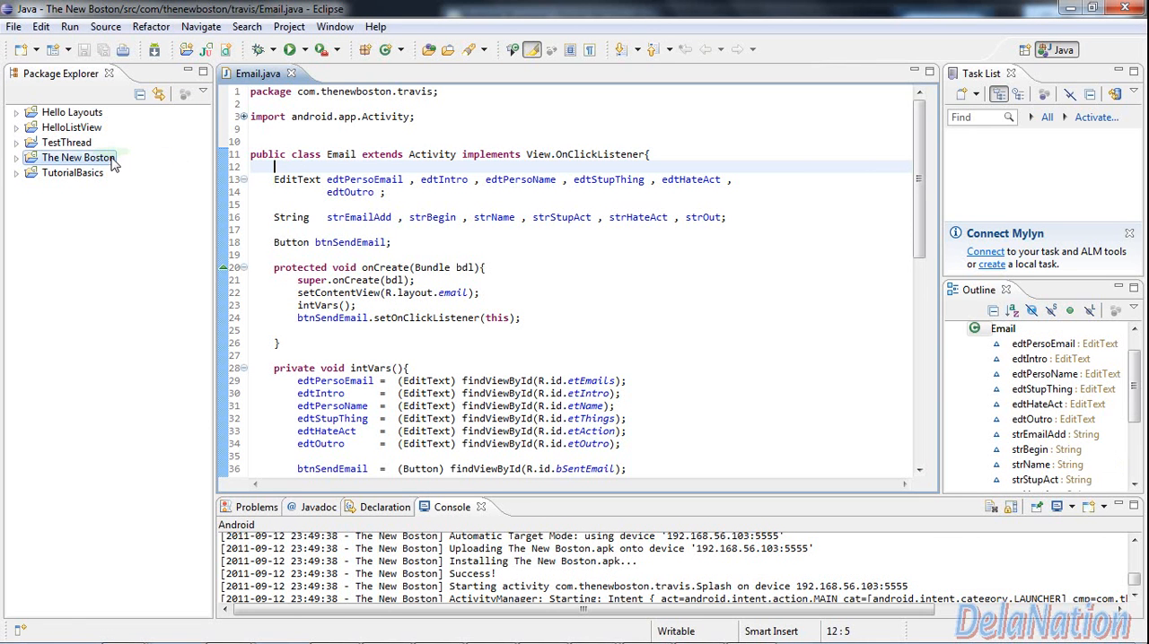
- Run The New Boston project as an Android Application from Package Explorer
{"action": "right_click", "coordinate": [79, 158]}
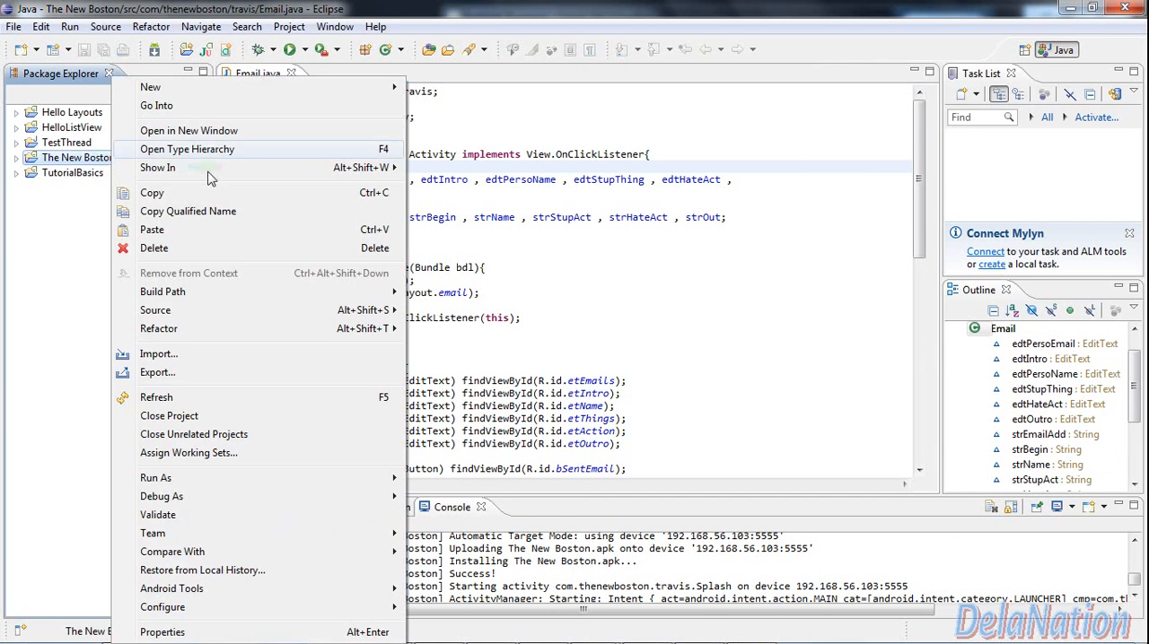
{"action": "mouse_move", "coordinate": [277, 477]}
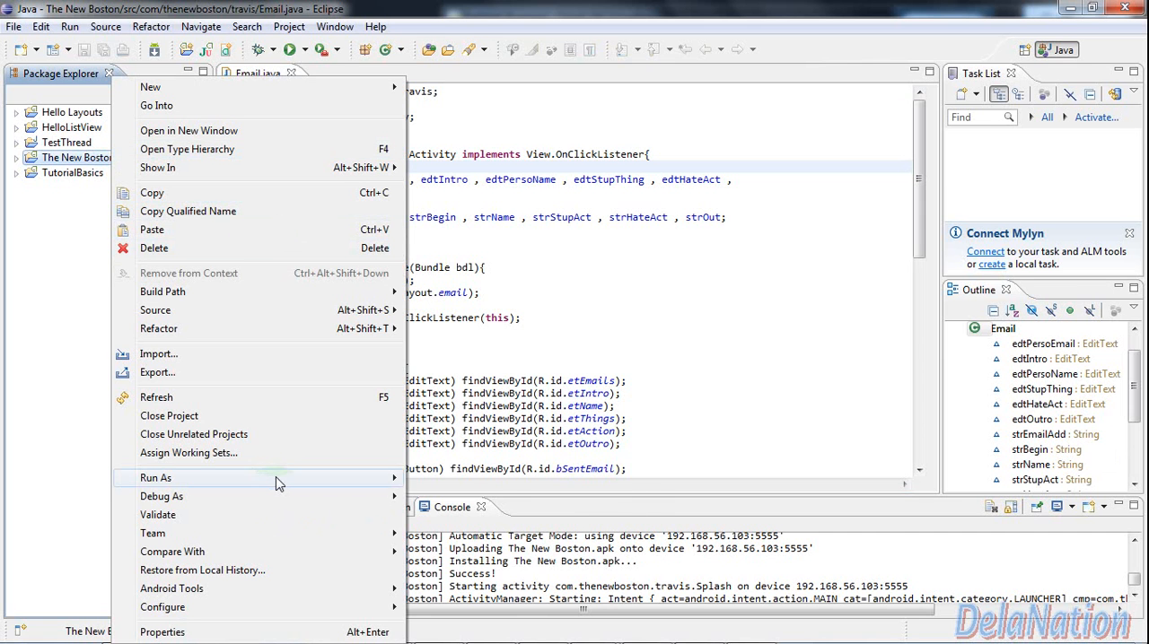
{"action": "left_click", "coordinate": [154, 477]}
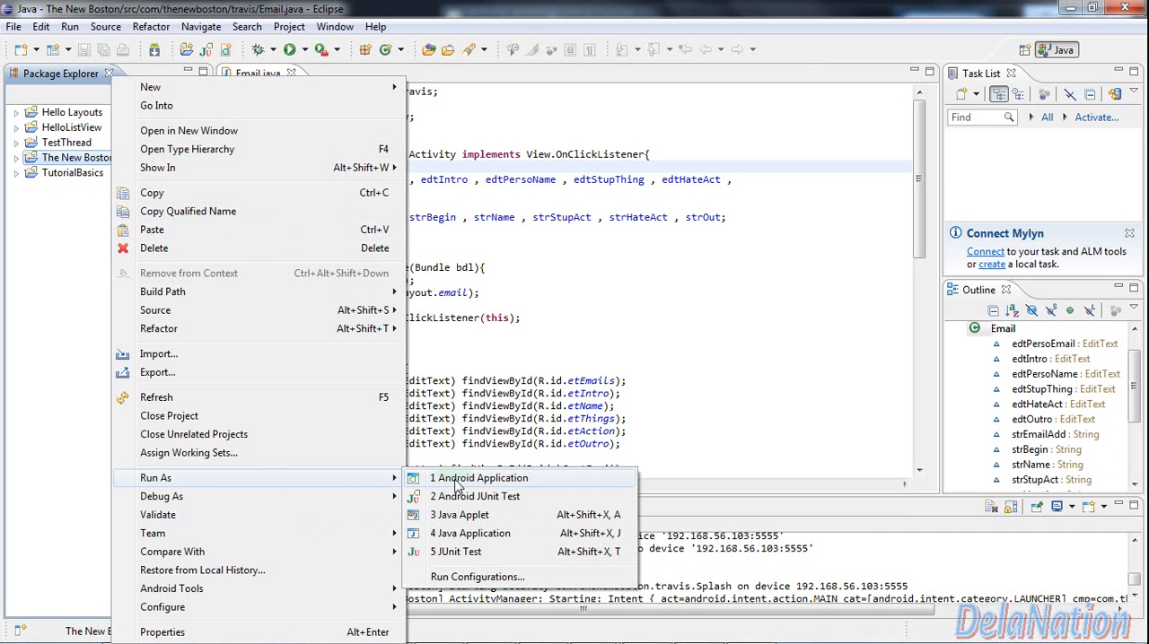
{"action": "left_click", "coordinate": [485, 477]}
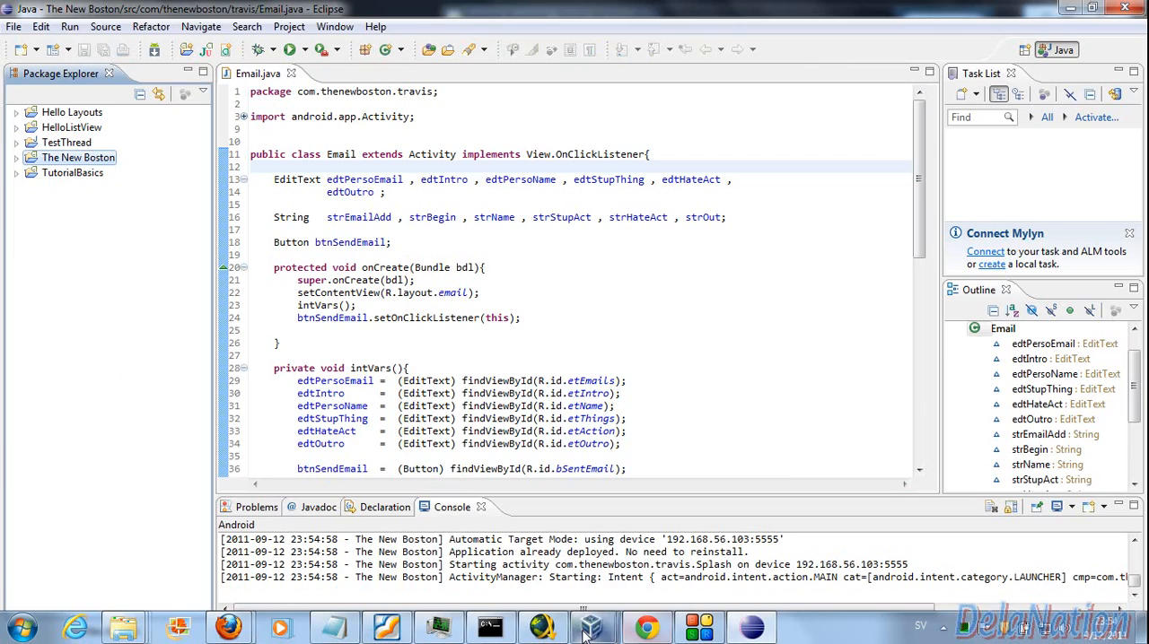
- Bring the emulator forward and choose the Email entry from the app's list
{"action": "left_click", "coordinate": [593, 629]}
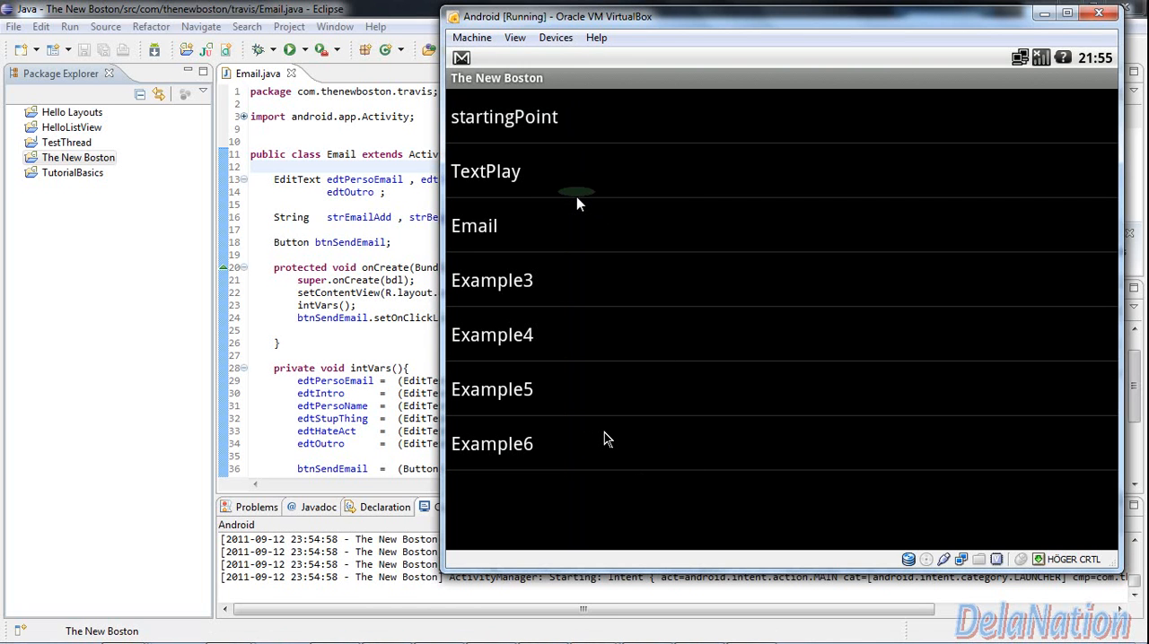
{"action": "left_click", "coordinate": [503, 117]}
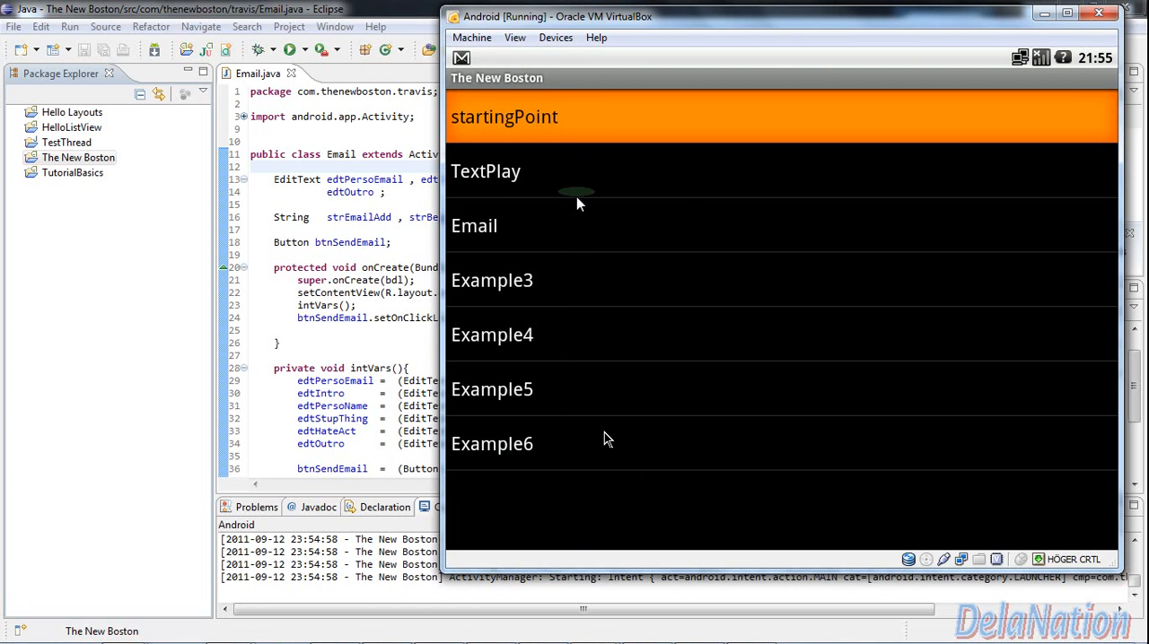
{"action": "left_click", "coordinate": [578, 190]}
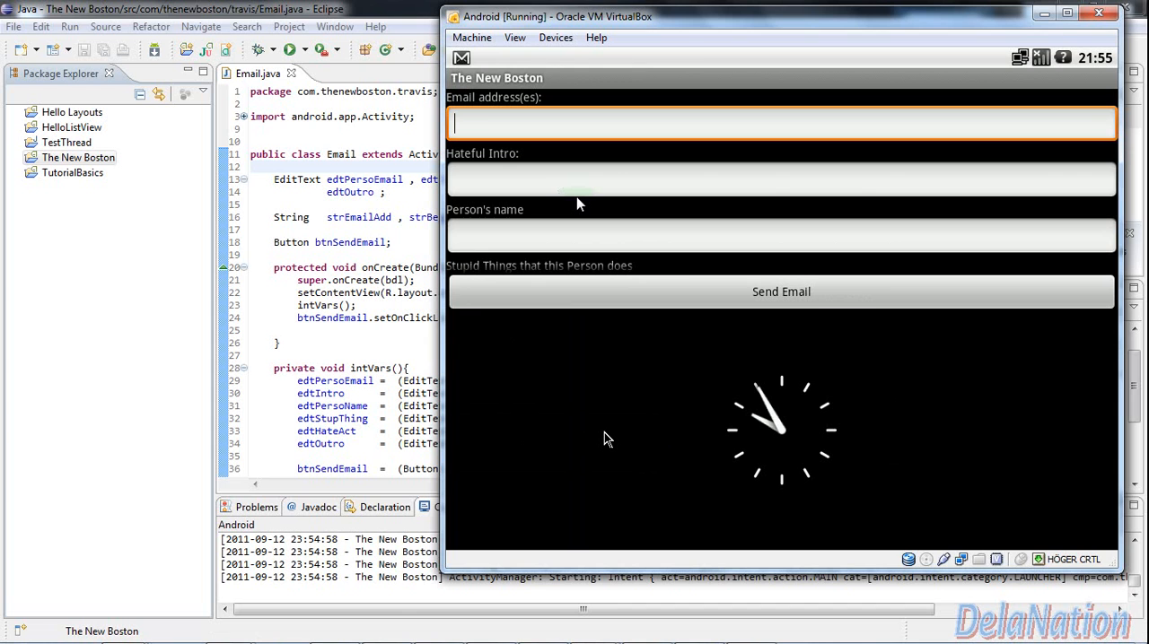
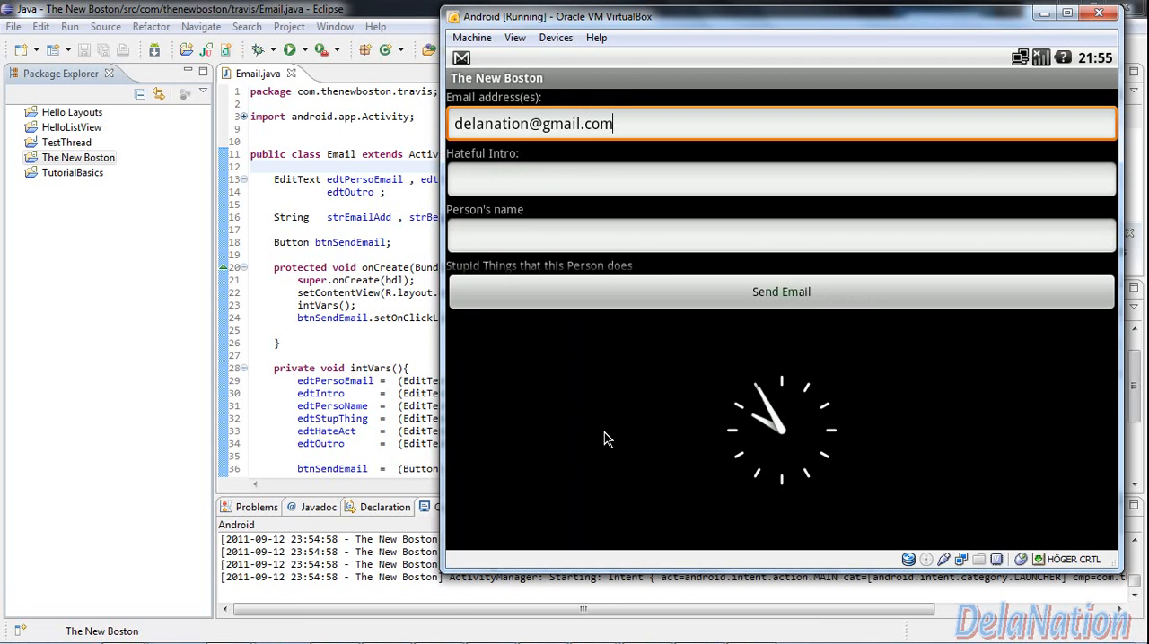
- Make the Hateful Intro field read 'test for thenewboston'
{"action": "type", "text": "th"}
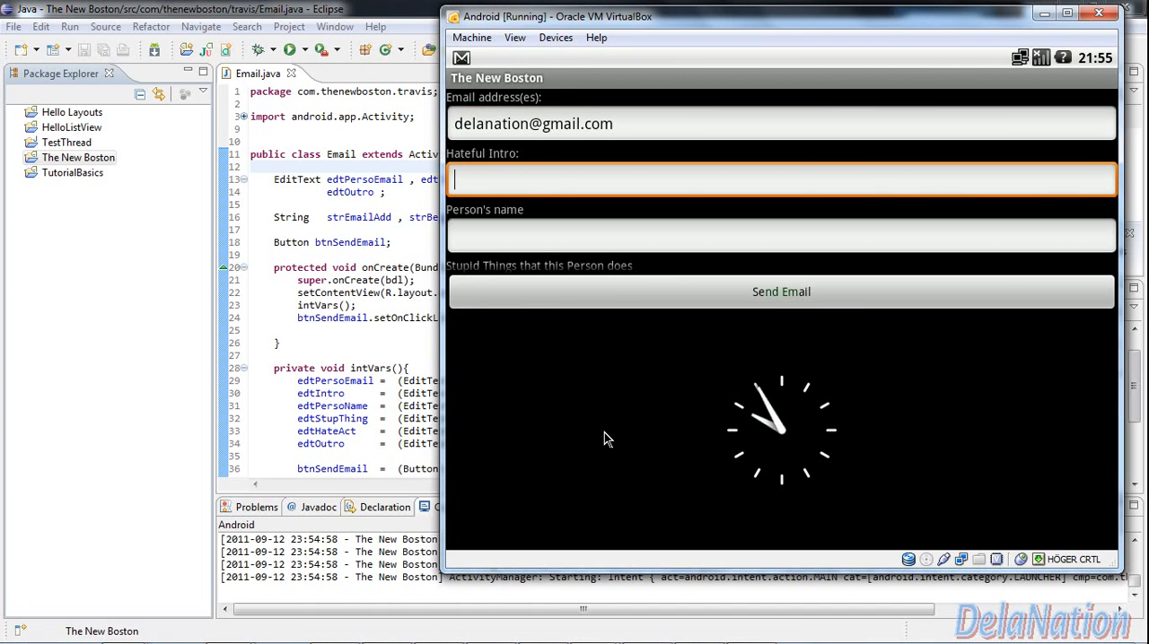
{"action": "type", "text": "test"}
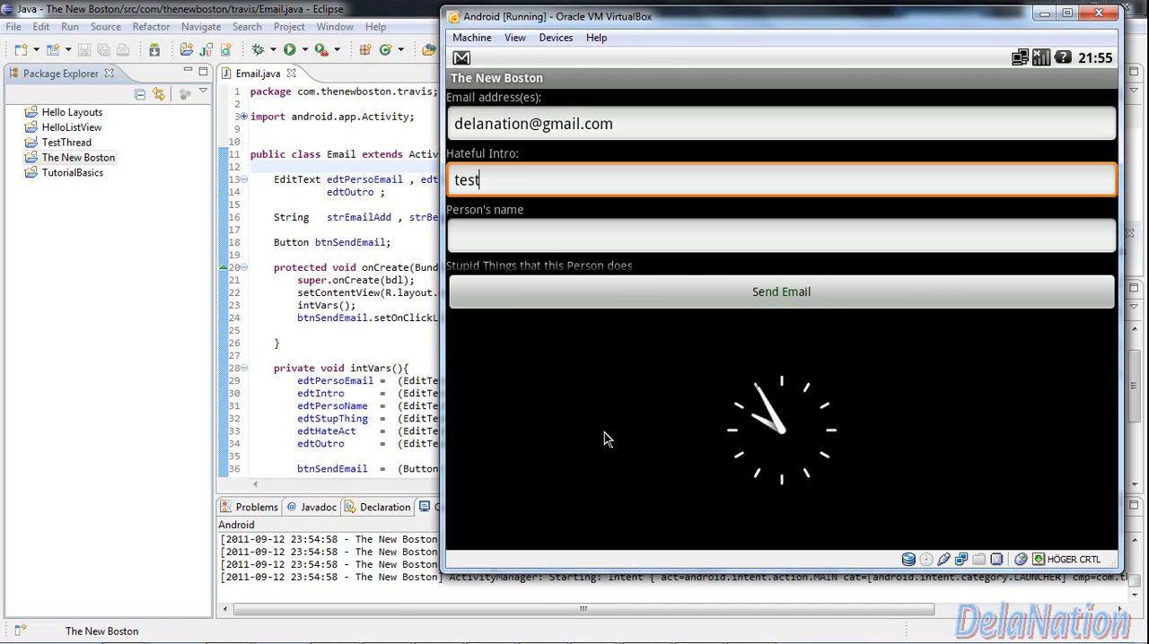
{"action": "type", "text": "for"}
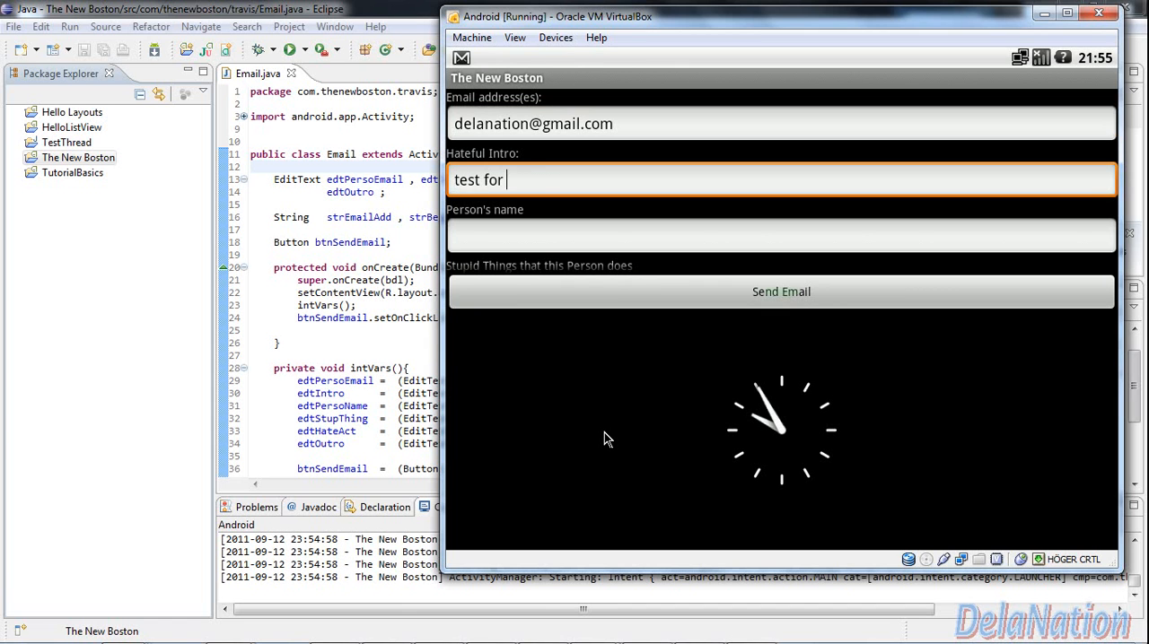
{"action": "type", "text": "then"}
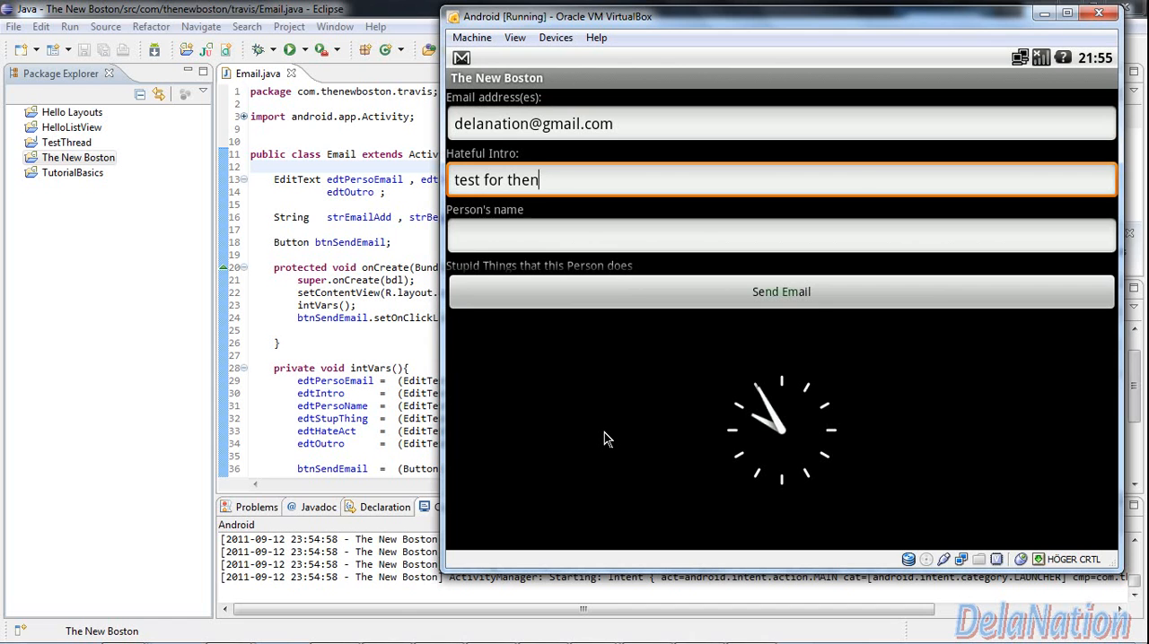
{"action": "type", "text": "ew"}
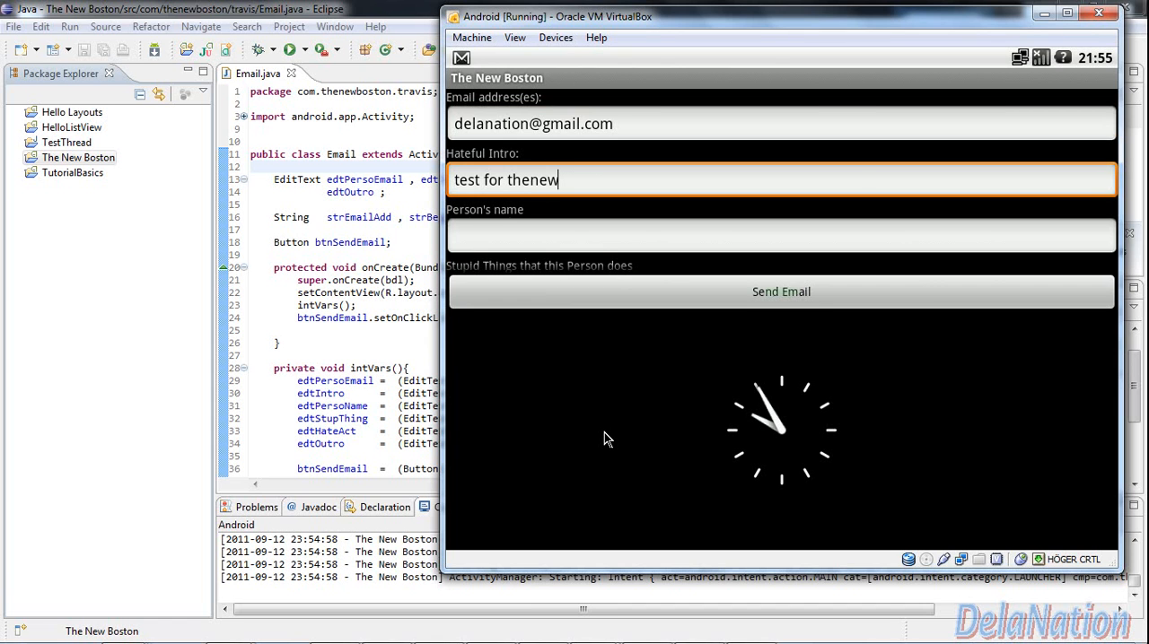
{"action": "type", "text": "boston"}
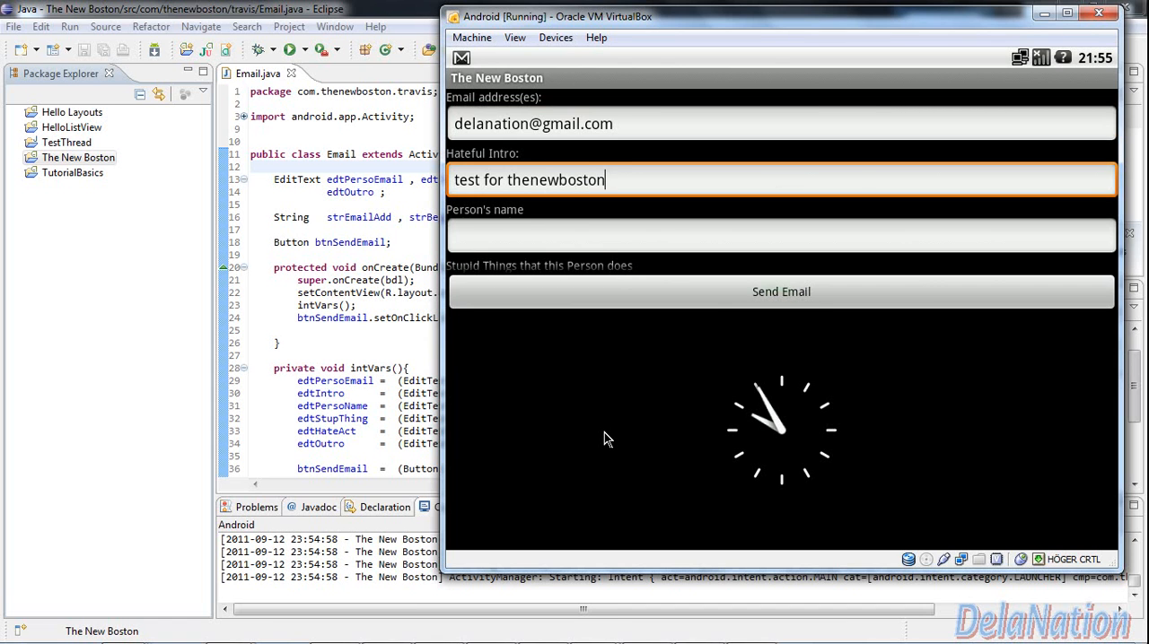
- Enter 'bucky fake' as the person's name and 'nothing stupid' as the stupid things
{"action": "left_click", "coordinate": [781, 236]}
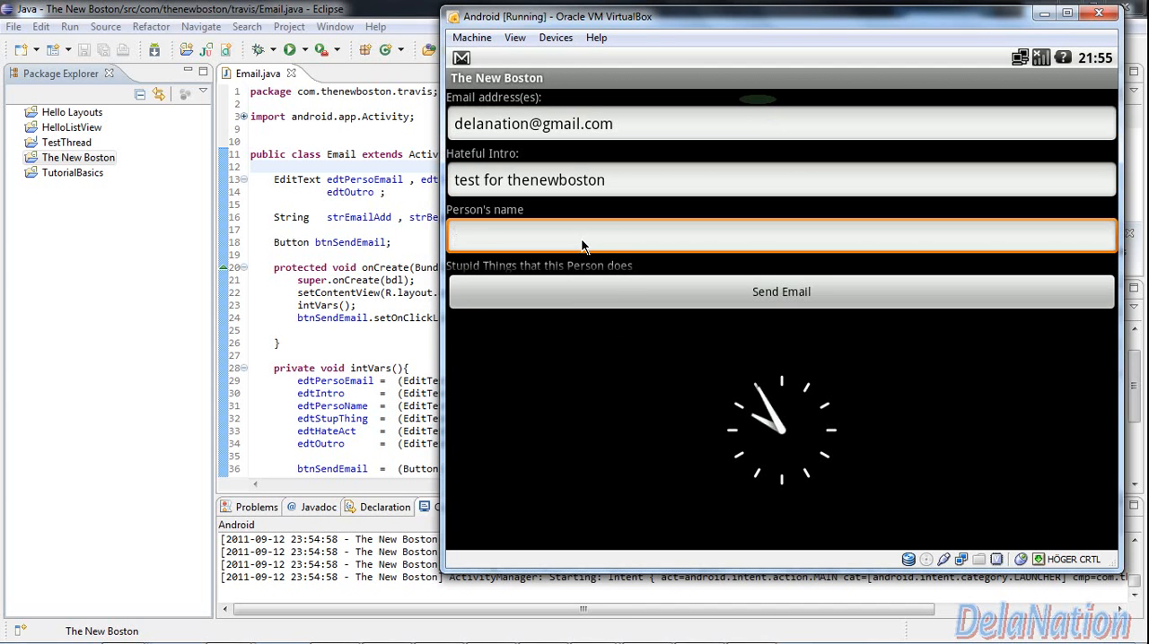
{"action": "type", "text": "bucky"}
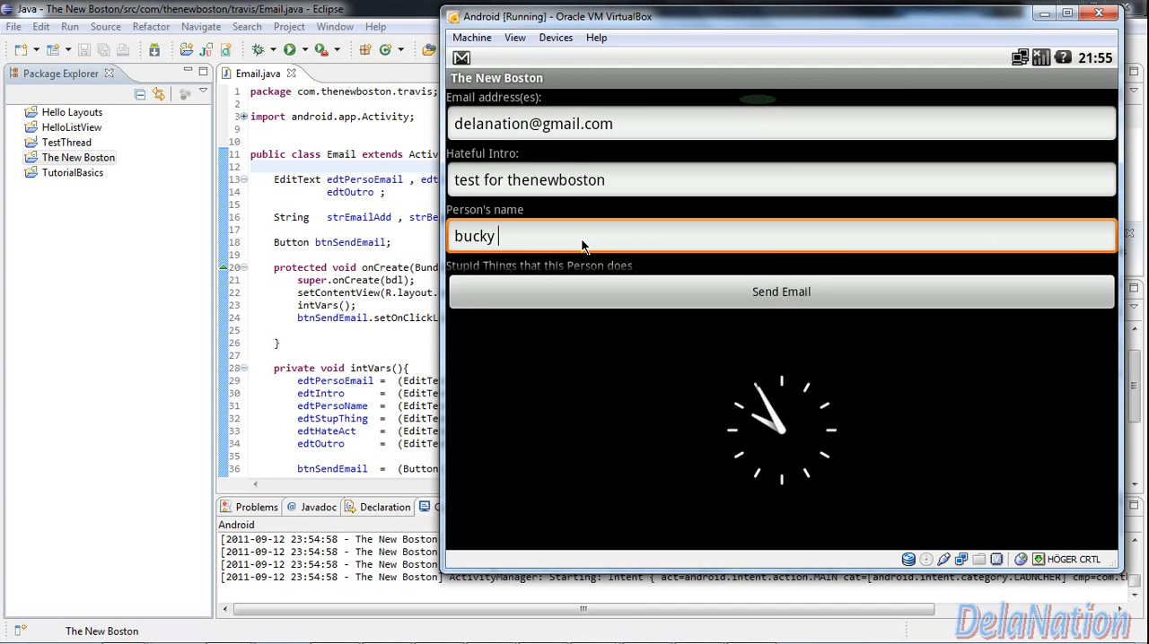
{"action": "type", "text": "fake"}
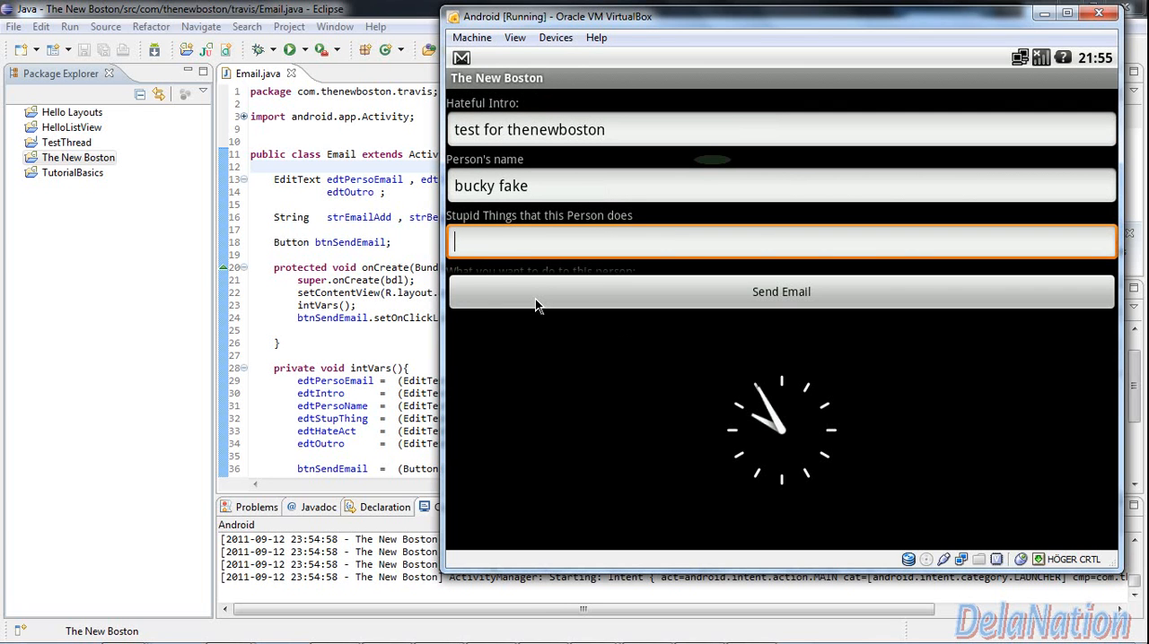
{"action": "type", "text": "nothing"}
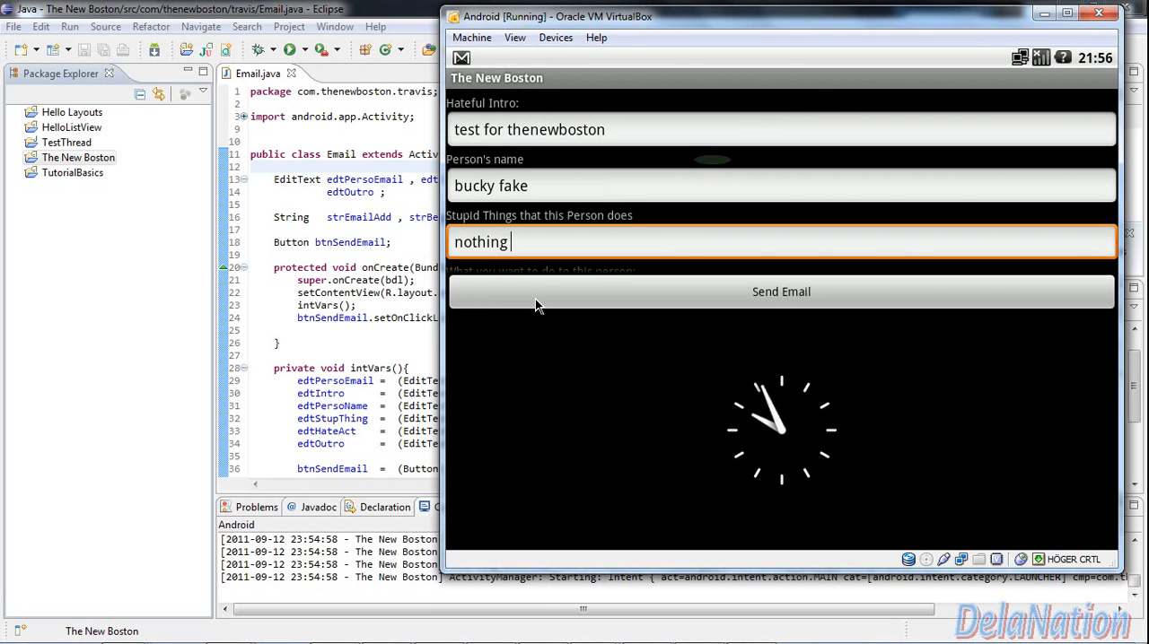
{"action": "type", "text": "stupid"}
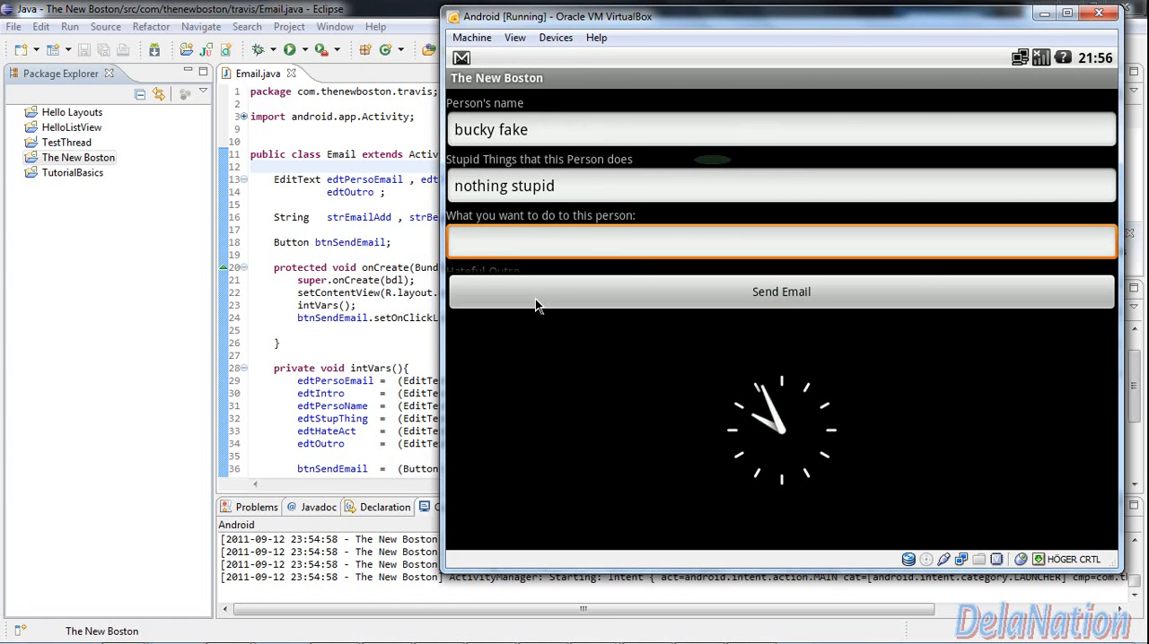
- Fill the remaining fields with 'oh i dont know' and the 'ha' outro
{"action": "type", "text": "oh i don"}
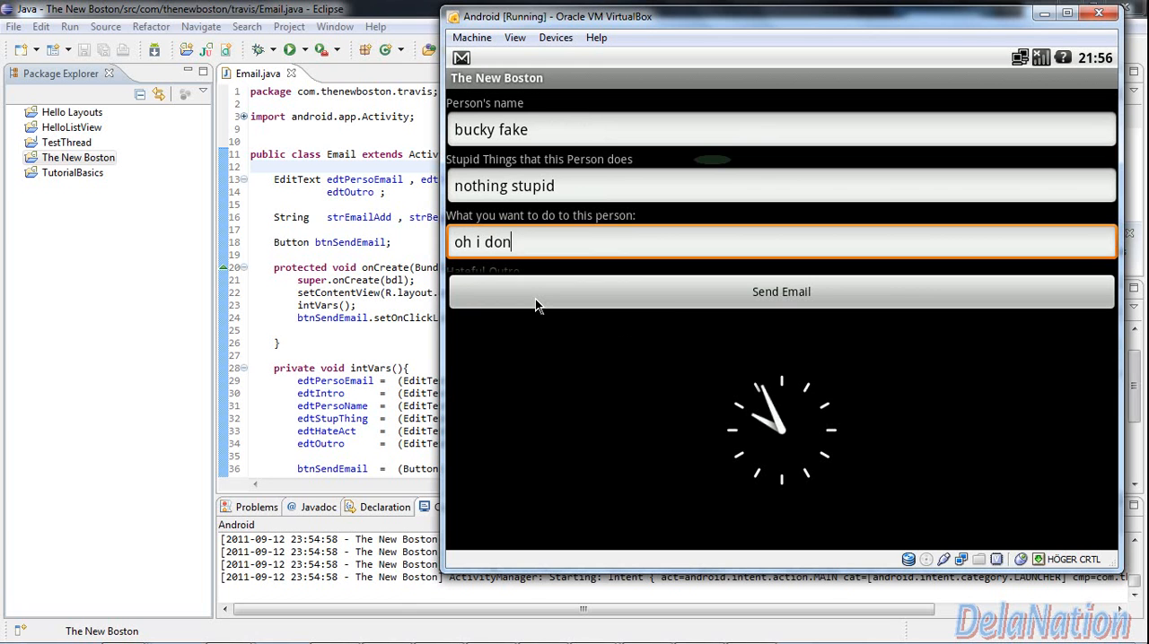
{"action": "type", "text": "t know"}
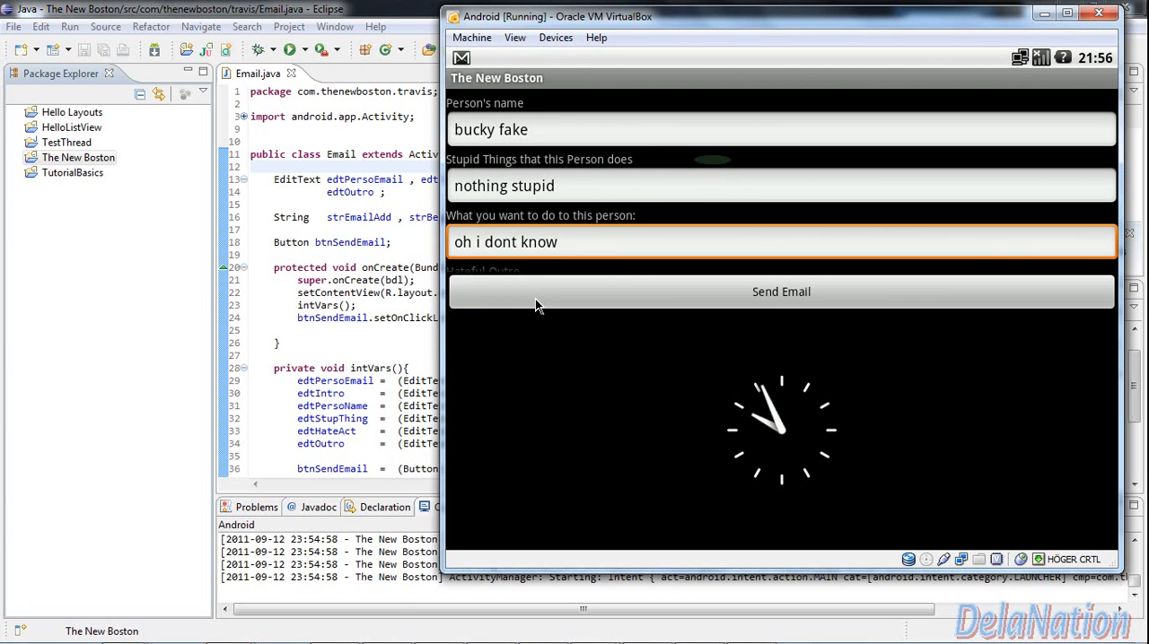
{"action": "type", "text": "hate hate"}
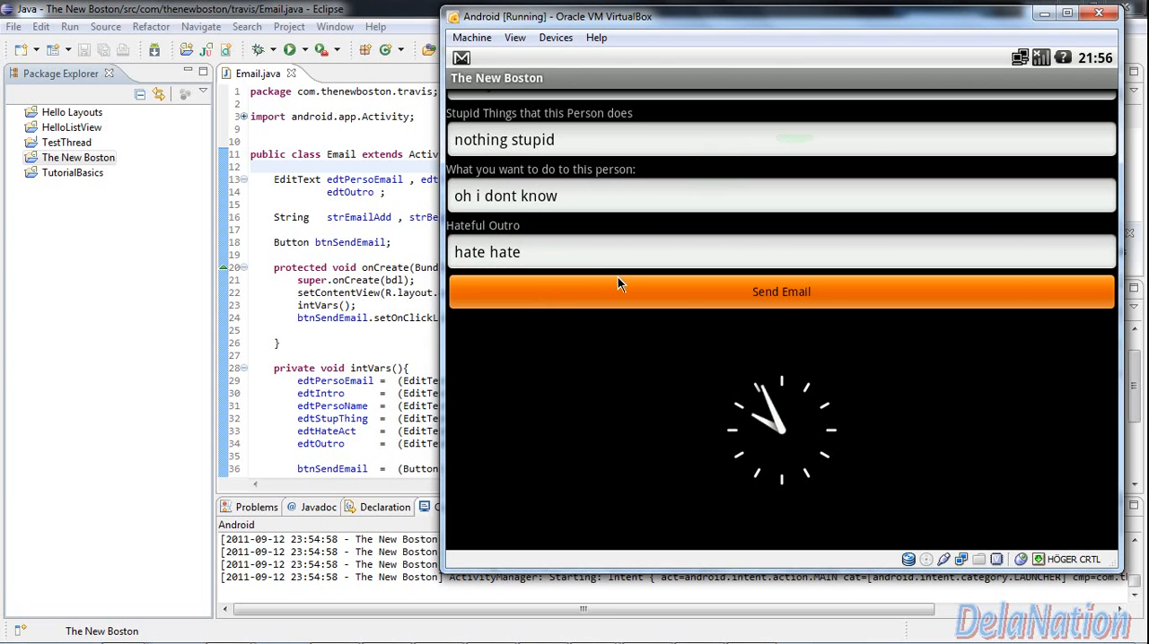
- Generate the email draft from the form via Send Email
{"action": "left_click", "coordinate": [781, 290]}
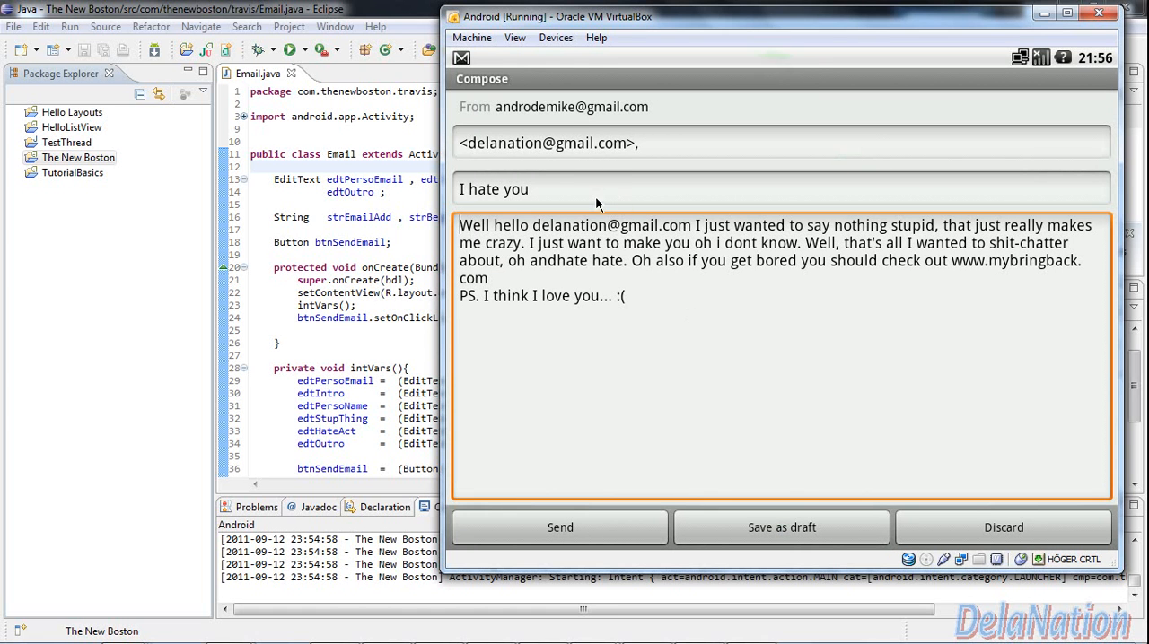
{"action": "mouse_move", "coordinate": [601, 158]}
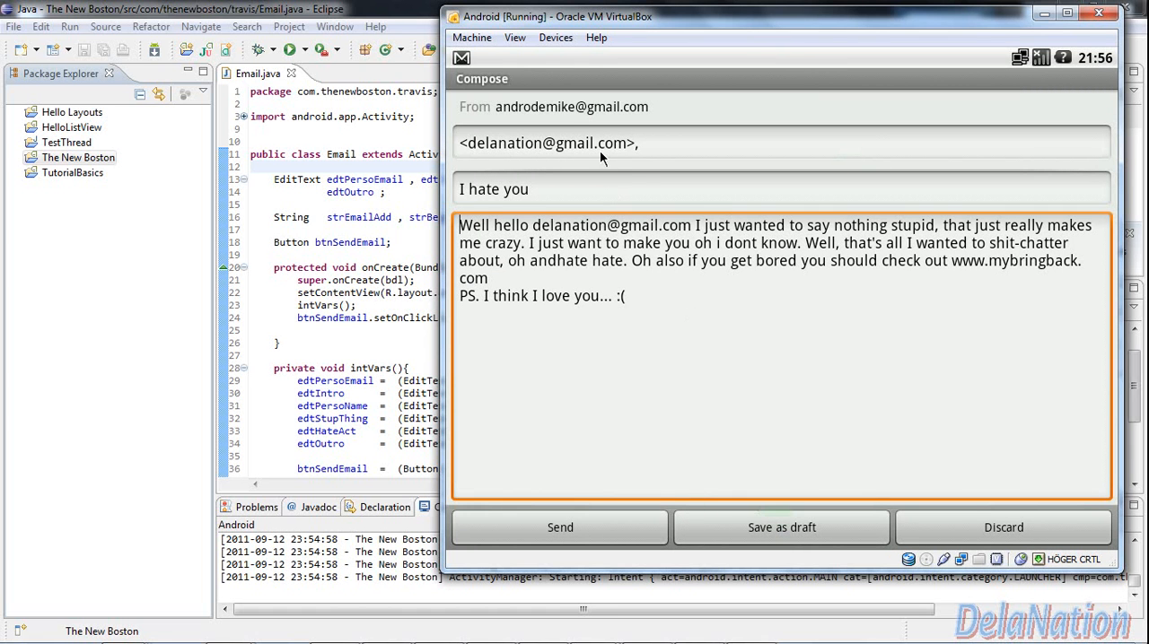
{"action": "mouse_move", "coordinate": [529, 112]}
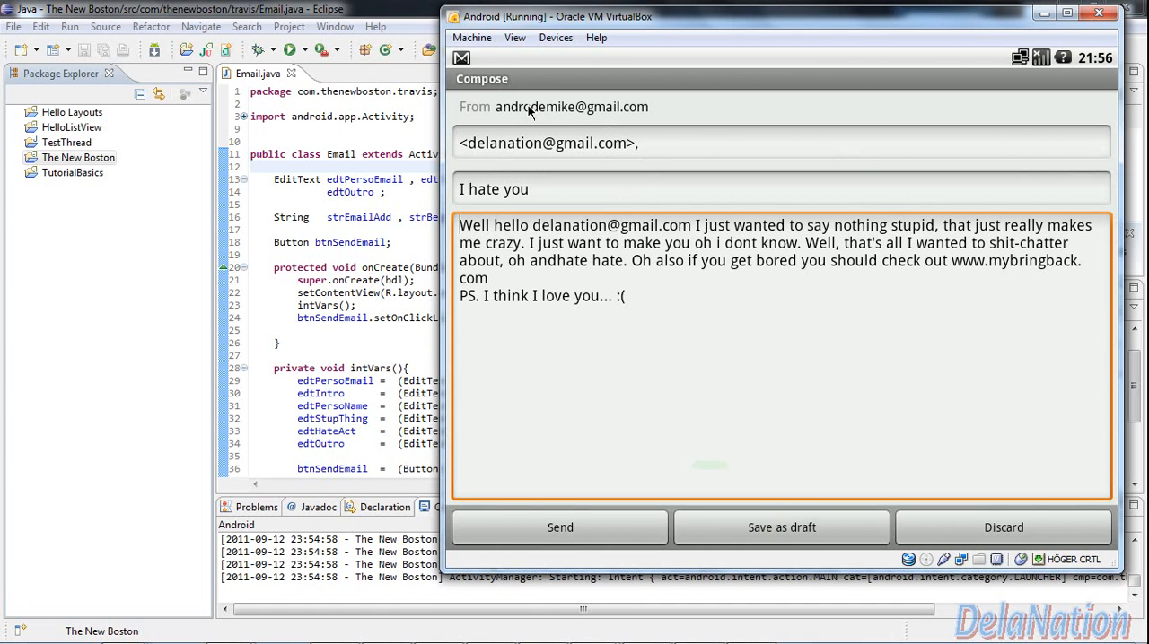
{"action": "mouse_move", "coordinate": [567, 112]}
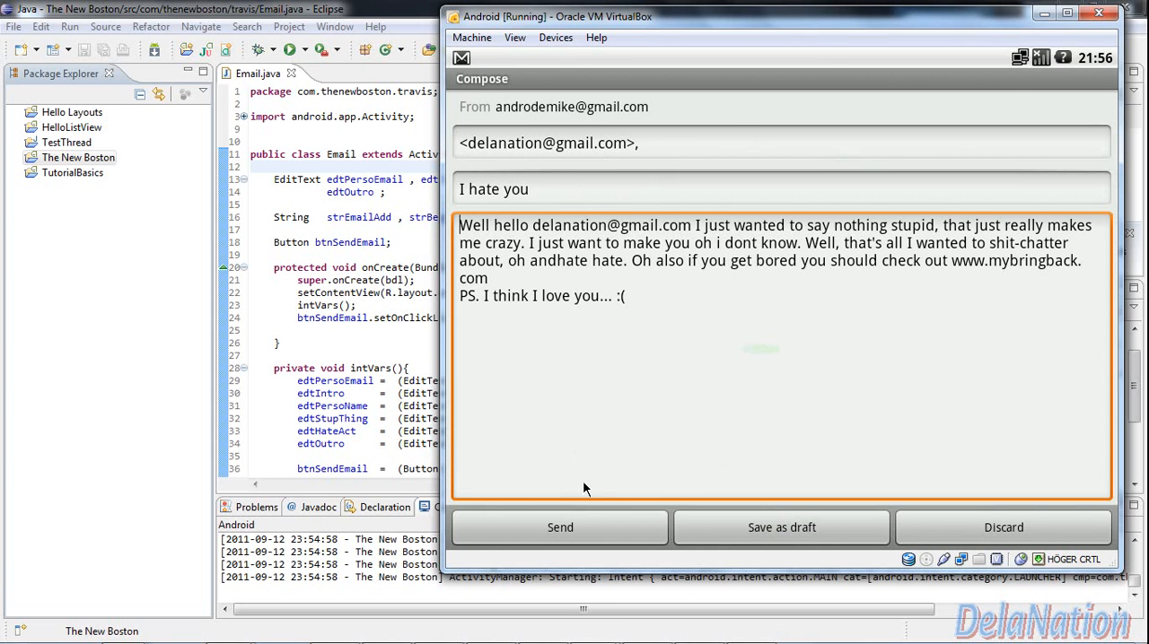
{"action": "mouse_move", "coordinate": [600, 525]}
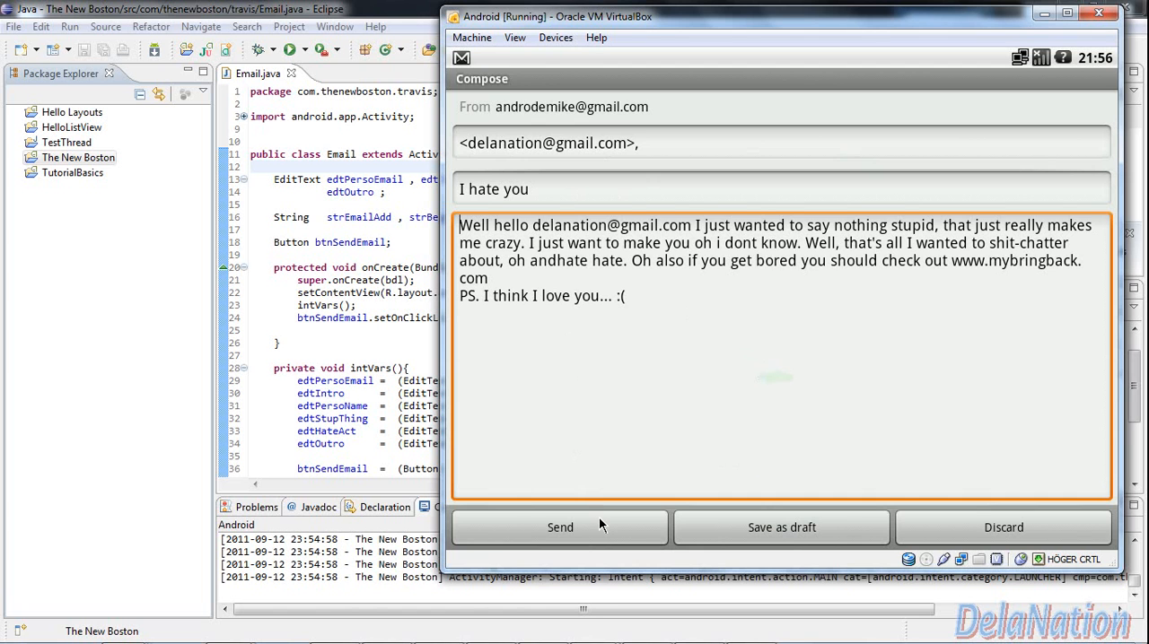
- Send the composed 'I hate you' message from the Compose screen
{"action": "left_click", "coordinate": [560, 528]}
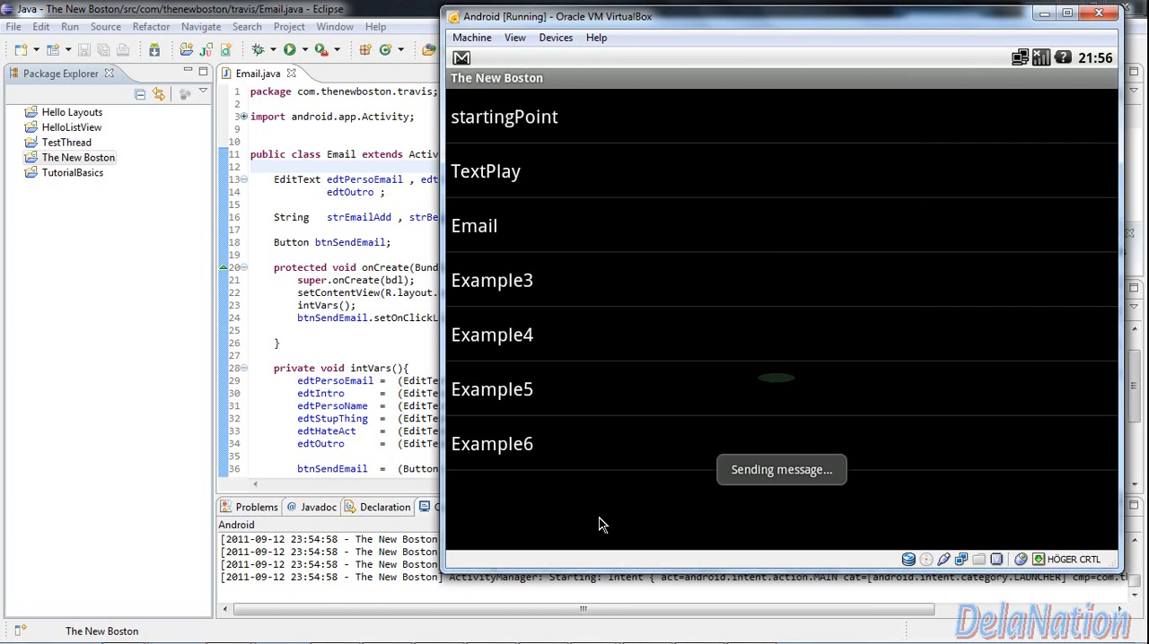
{"action": "mouse_move", "coordinate": [612, 524]}
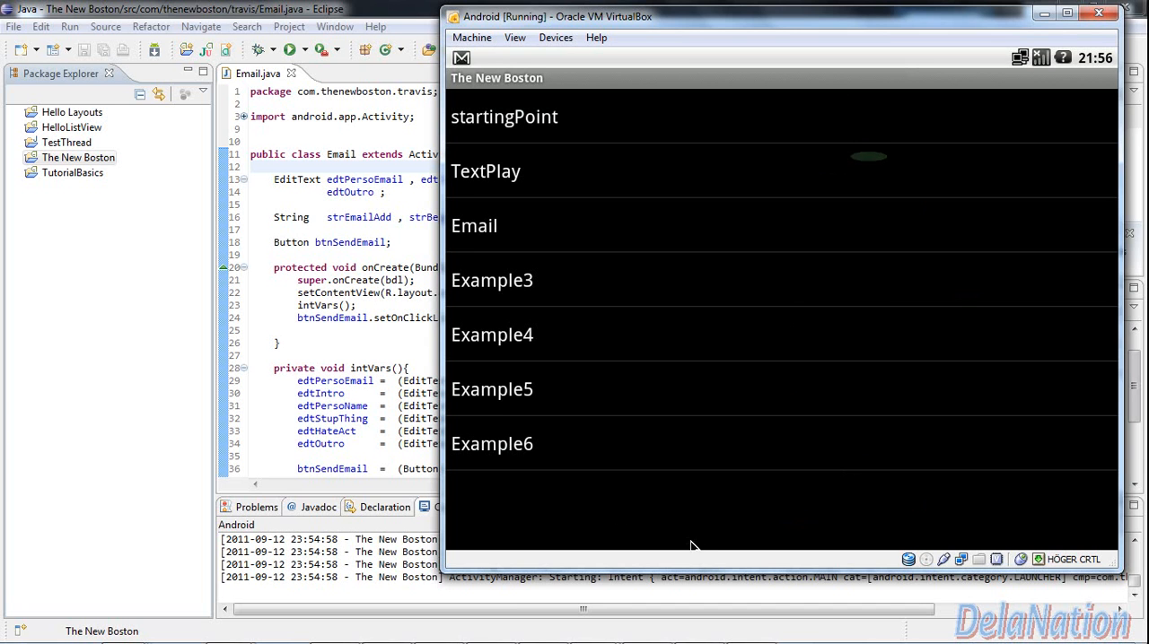
{"action": "mouse_move", "coordinate": [565, 298]}
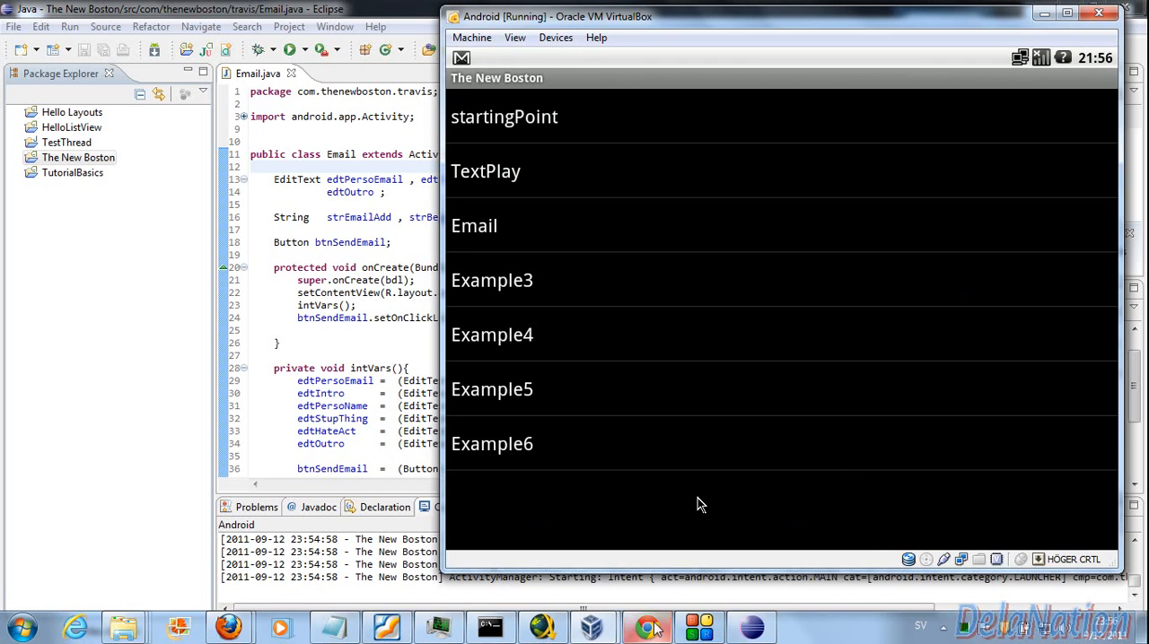
- Switch to Gmail, check Sent Mail, then return to the Inbox for the new message
{"action": "left_click", "coordinate": [648, 625]}
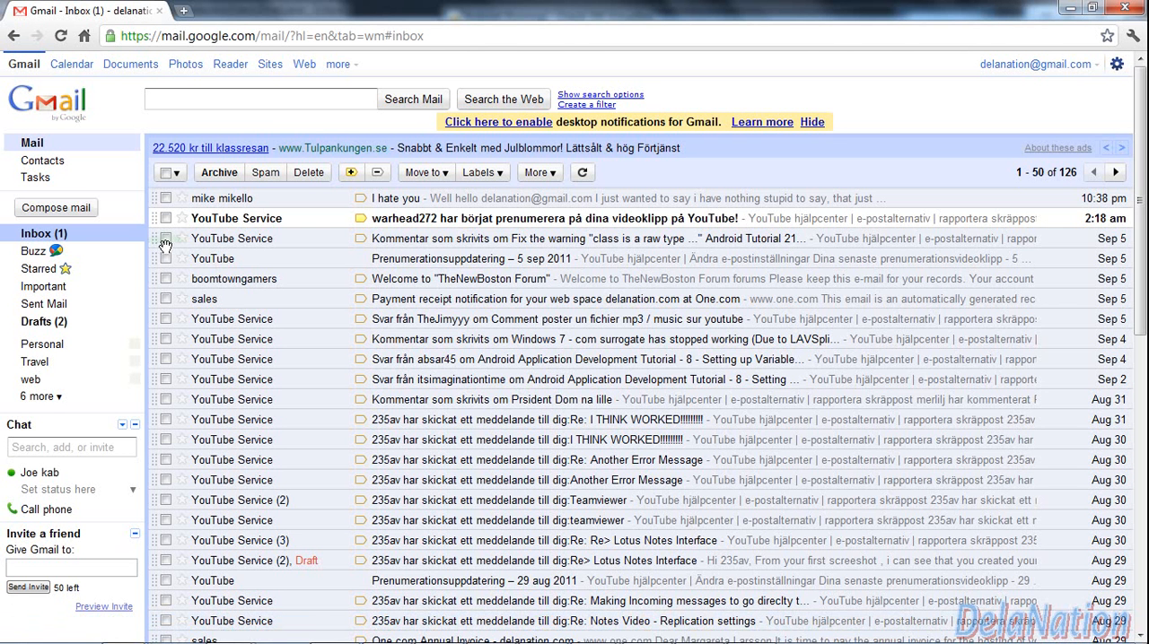
{"action": "mouse_move", "coordinate": [100, 235]}
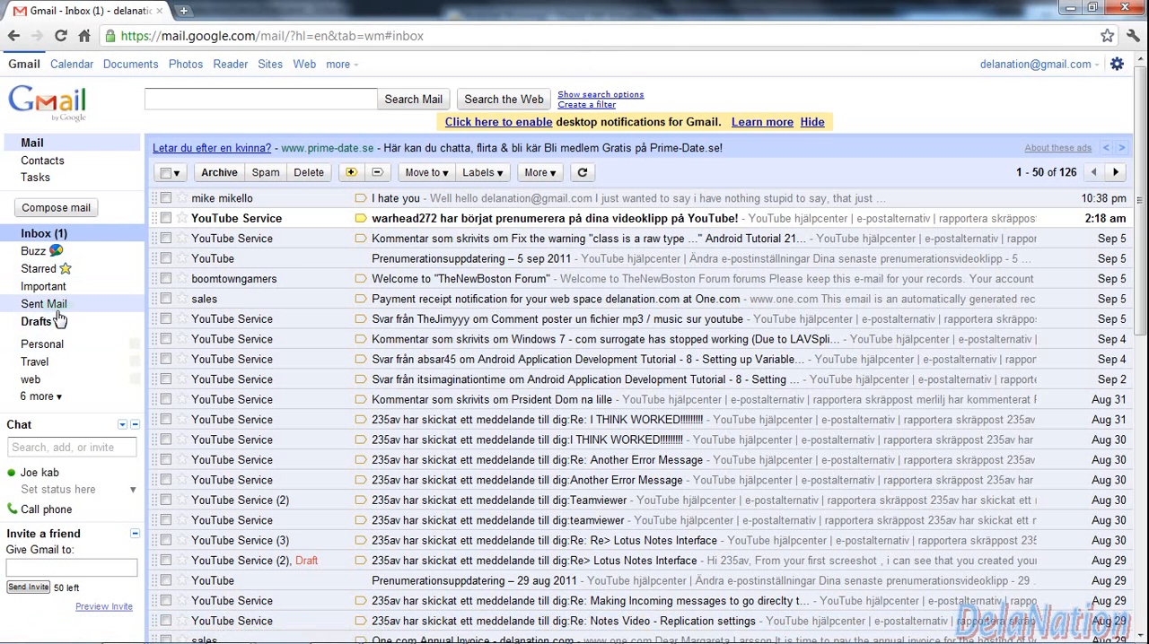
{"action": "left_click", "coordinate": [43, 303]}
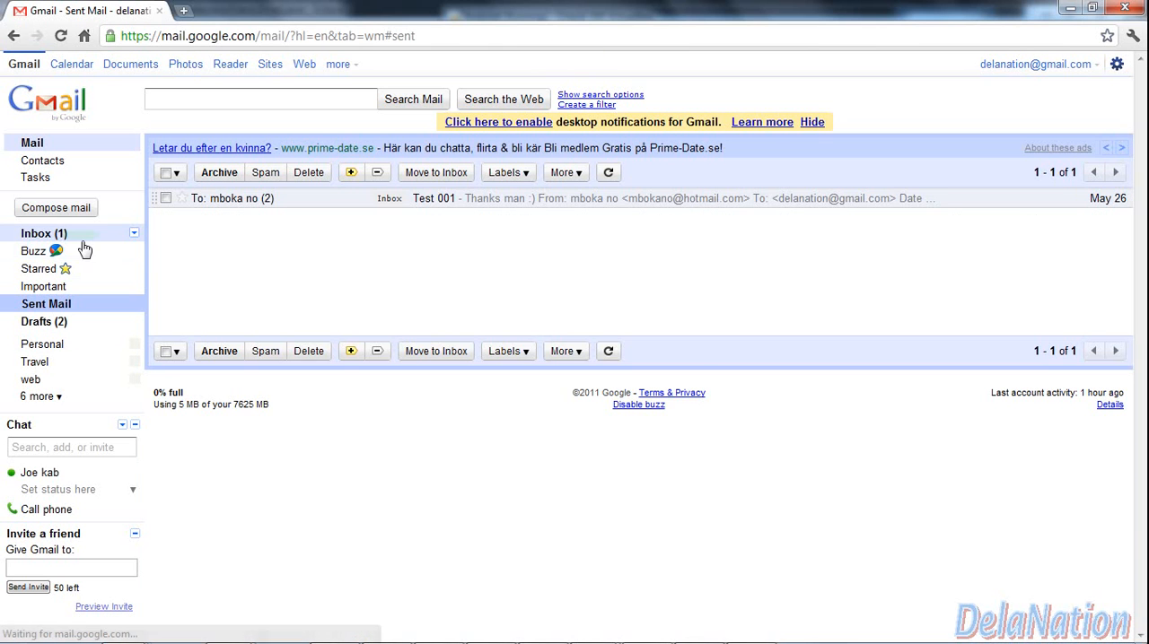
{"action": "left_click", "coordinate": [36, 234]}
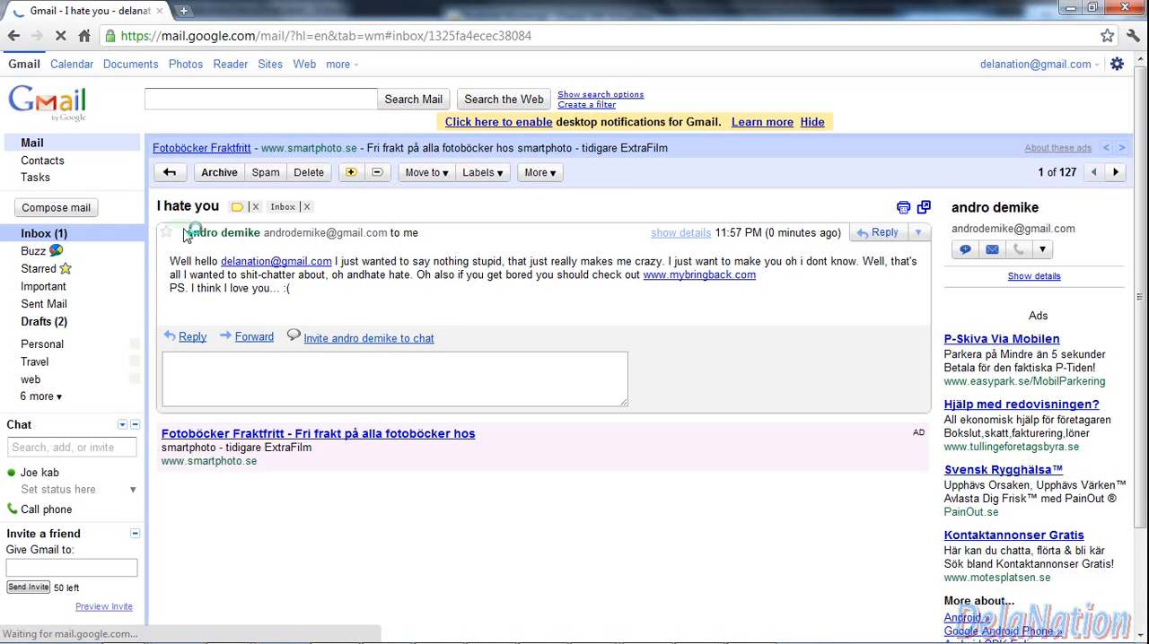
{"action": "left_click", "coordinate": [32, 233]}
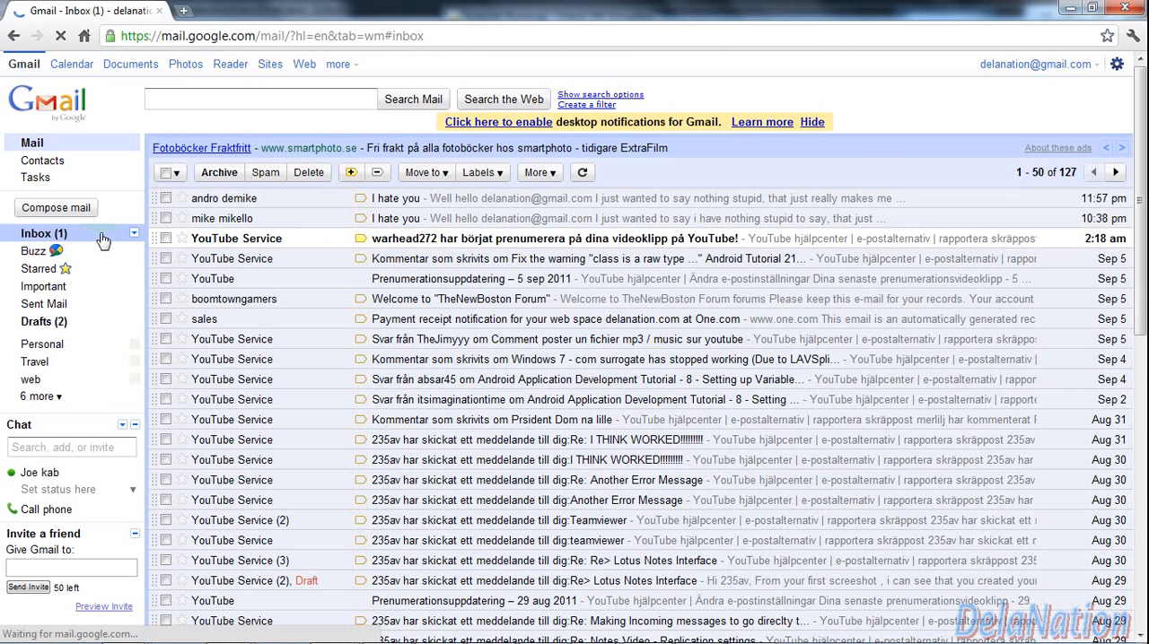
{"action": "mouse_move", "coordinate": [409, 205]}
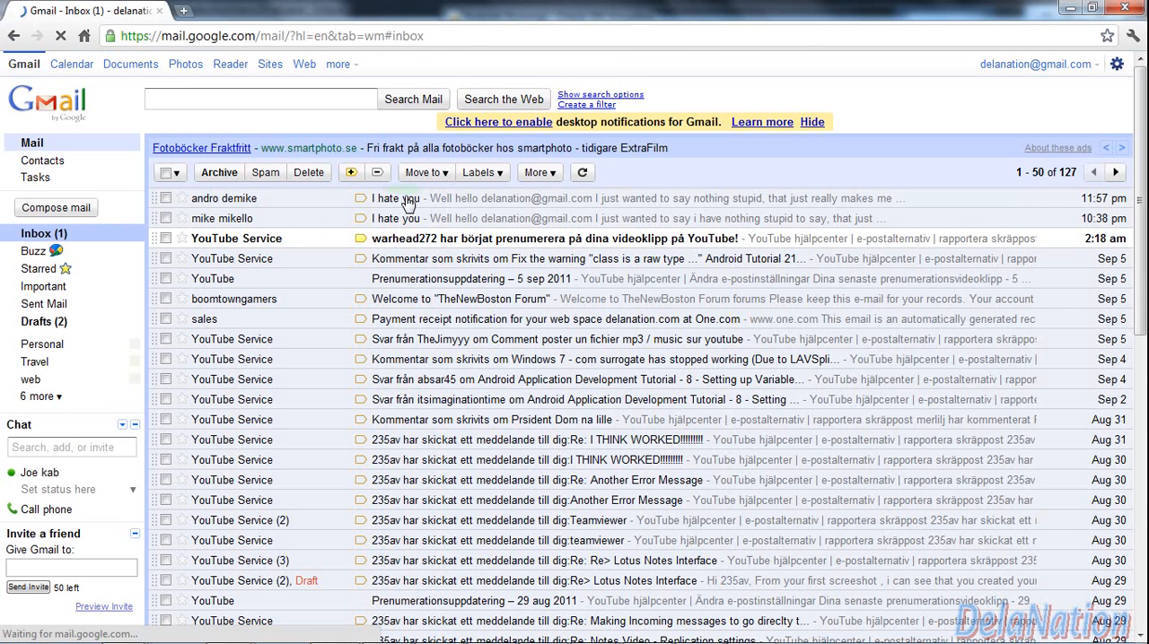
{"action": "left_click", "coordinate": [391, 198]}
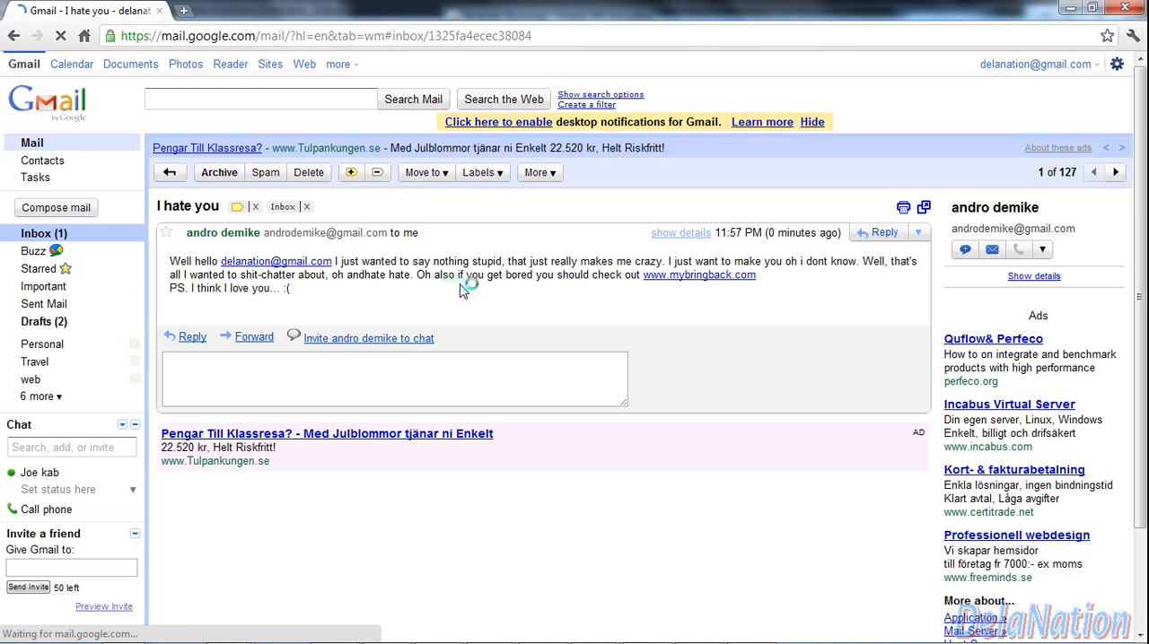
{"action": "mouse_move", "coordinate": [243, 275]}
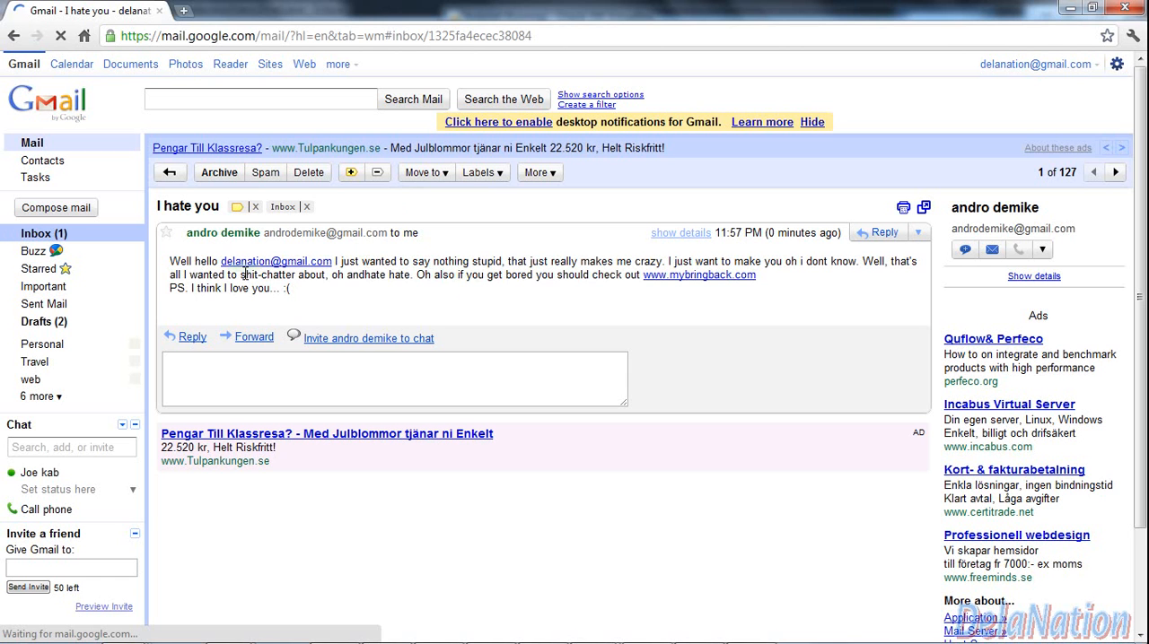